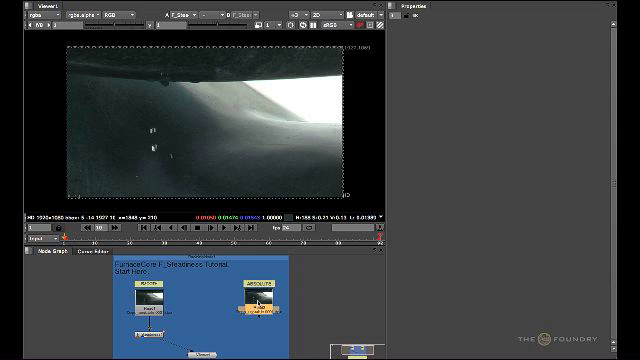
Add F_Steadiness to the ABSOLUTE Read node and open its Mode dropdown.
{"action": "left_click", "coordinate": [252, 302]}
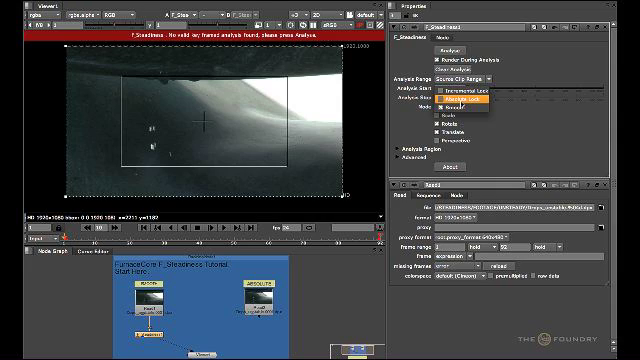
{"action": "left_click", "coordinate": [452, 101]}
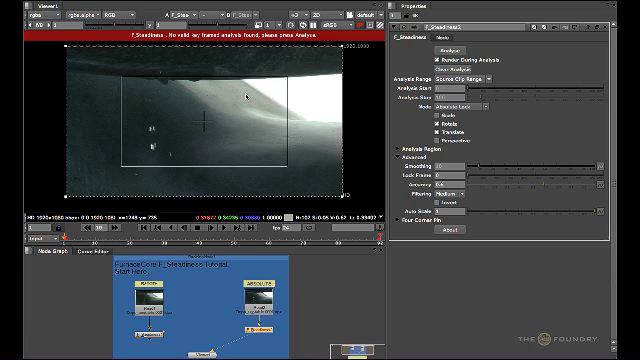
{"action": "mouse_move", "coordinate": [250, 97]}
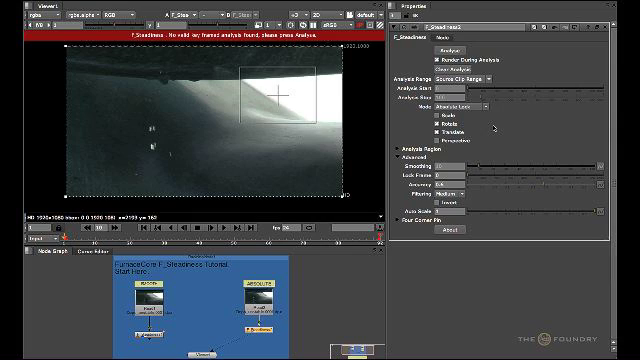
{"action": "mouse_move", "coordinate": [492, 125]}
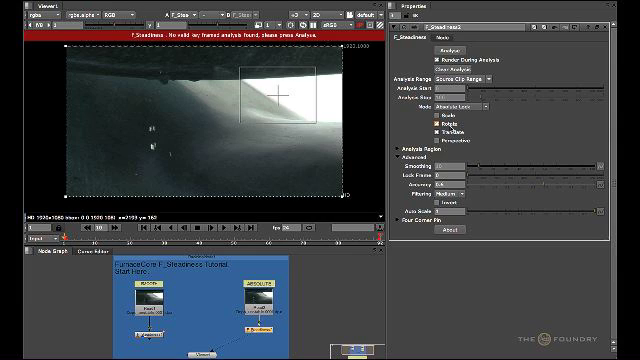
{"action": "mouse_move", "coordinate": [508, 133]}
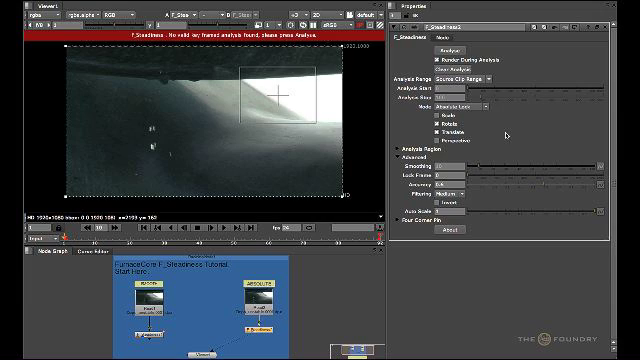